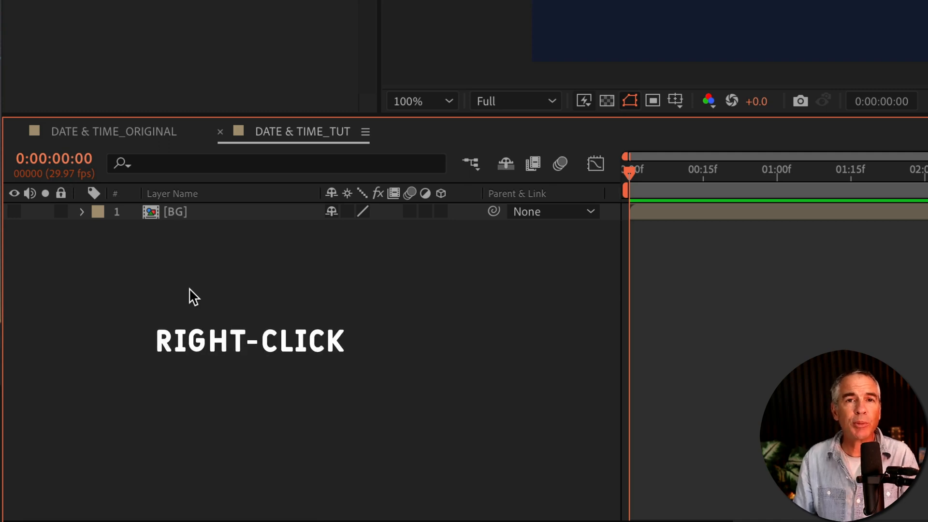
mouse_move(165, 258)
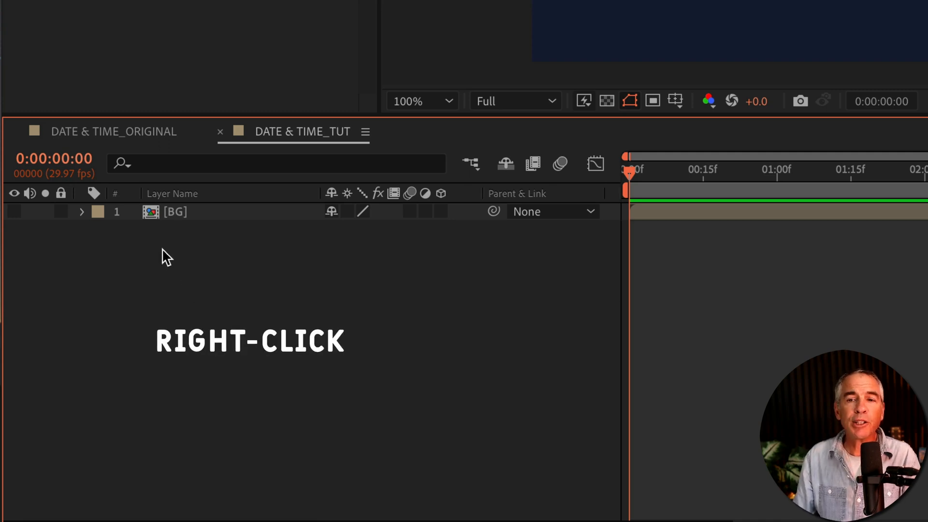
Create a new adjustment layer above BG and name it DATE.
right_click(165, 257)
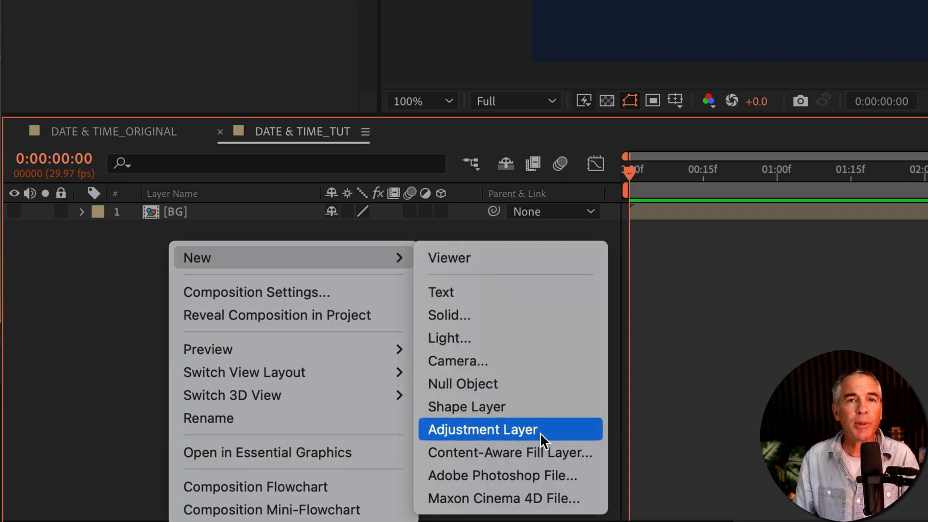
left_click(481, 429)
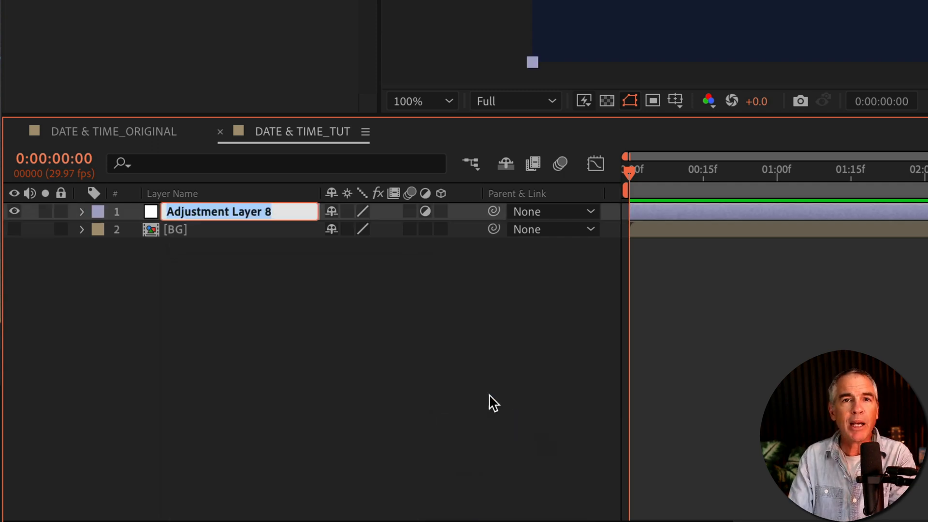
type("DATE")
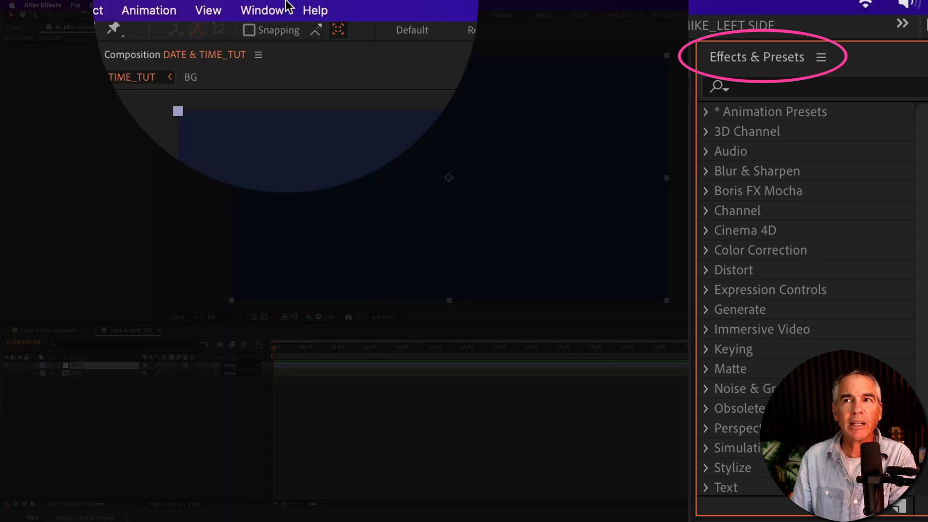
Search the Effects & Presets panel for 'numb' and apply Text > Numbers to the DATE layer.
left_click(262, 10)
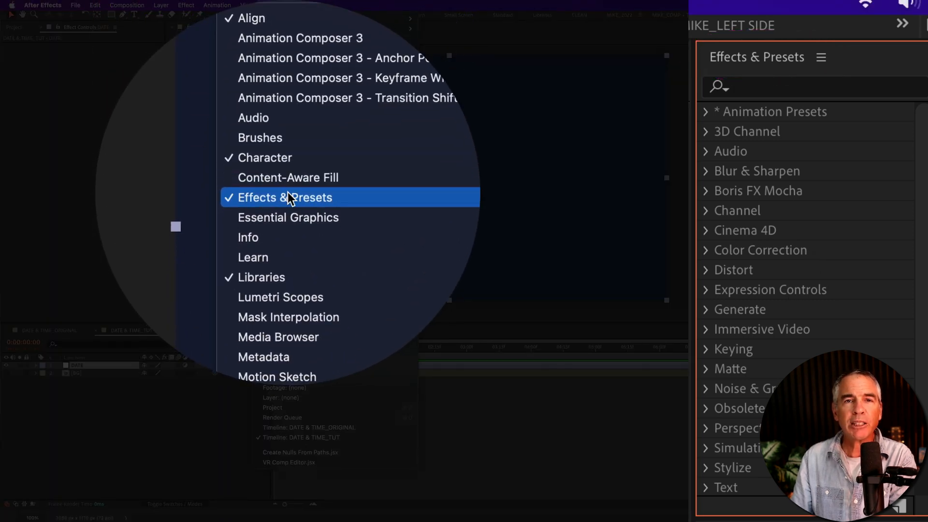
left_click(284, 197)
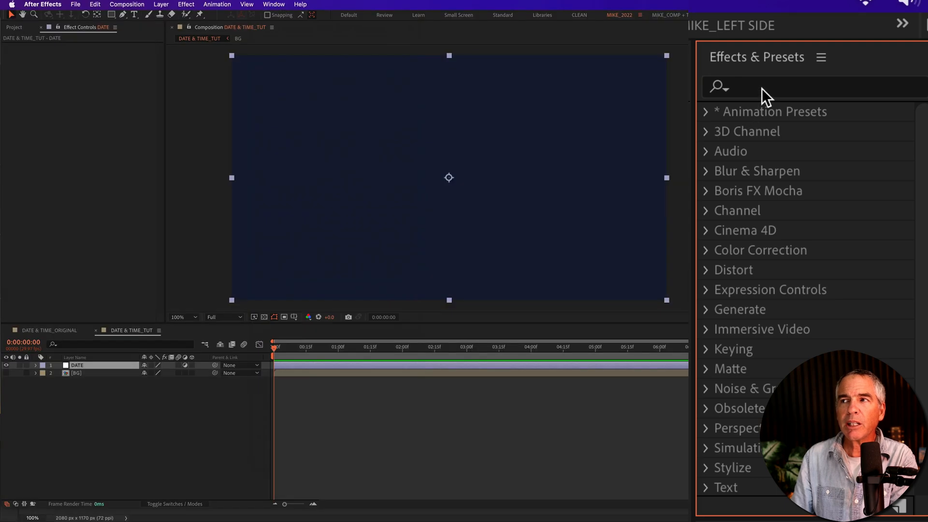
left_click(811, 87)
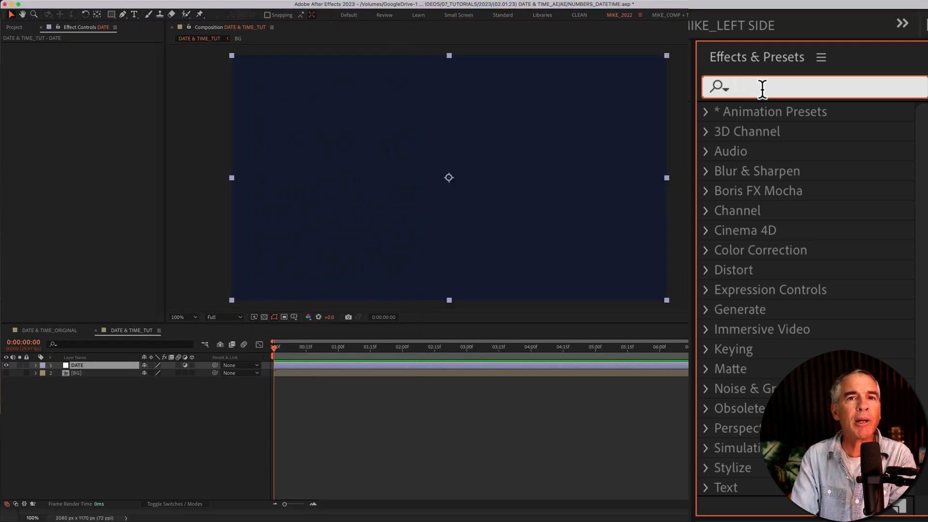
type("number")
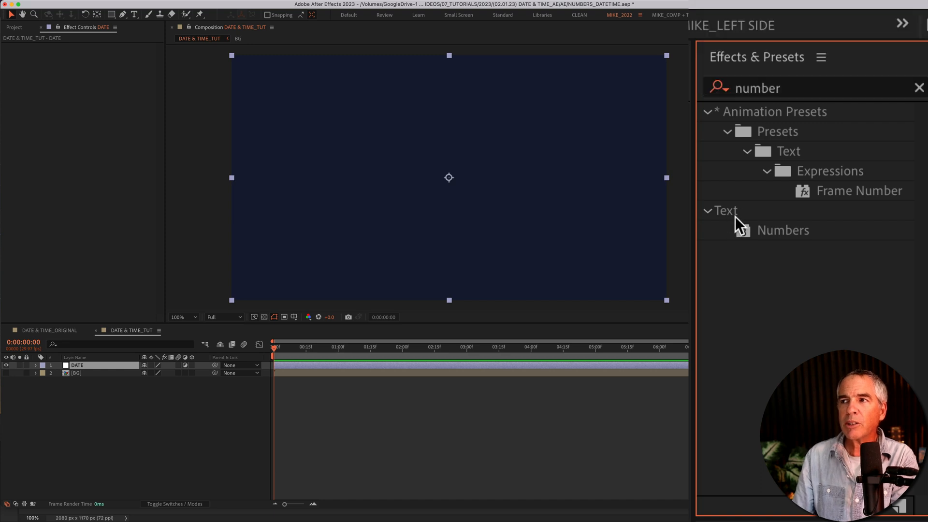
left_click(783, 230)
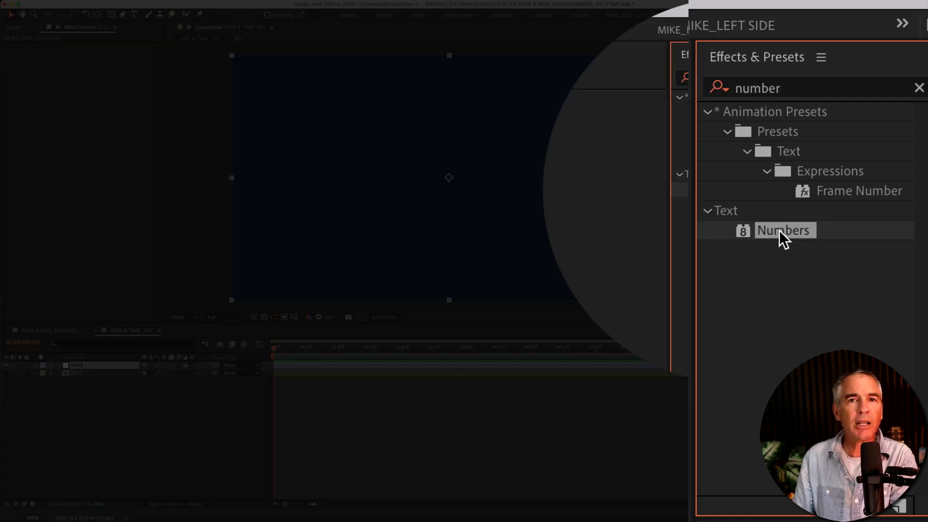
double_click(784, 230)
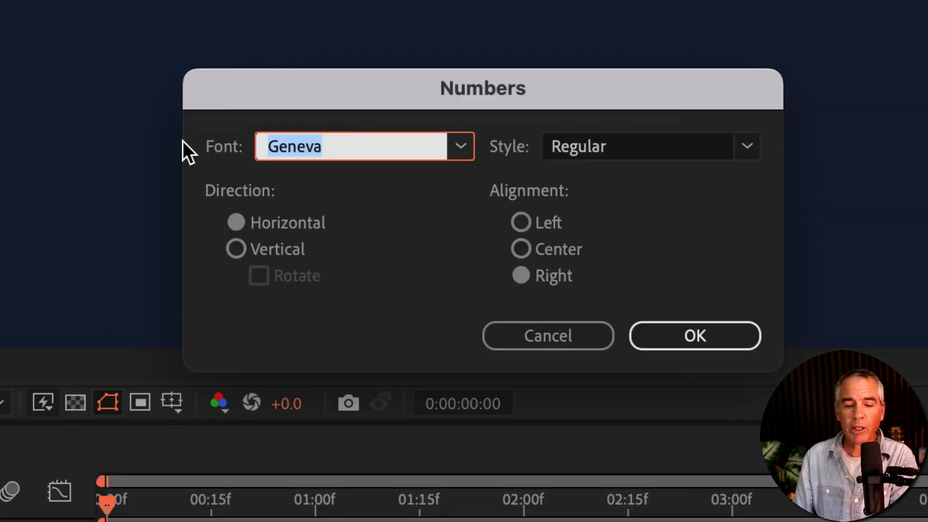
Choose Roboto Mono as the Numbers font and confirm the settings.
type("Roboto Condensed")
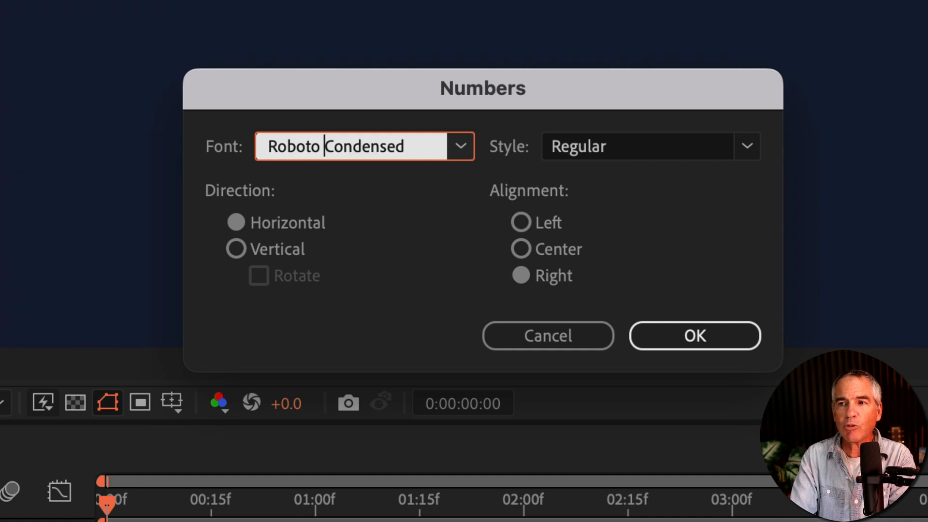
type("Roboto Mono")
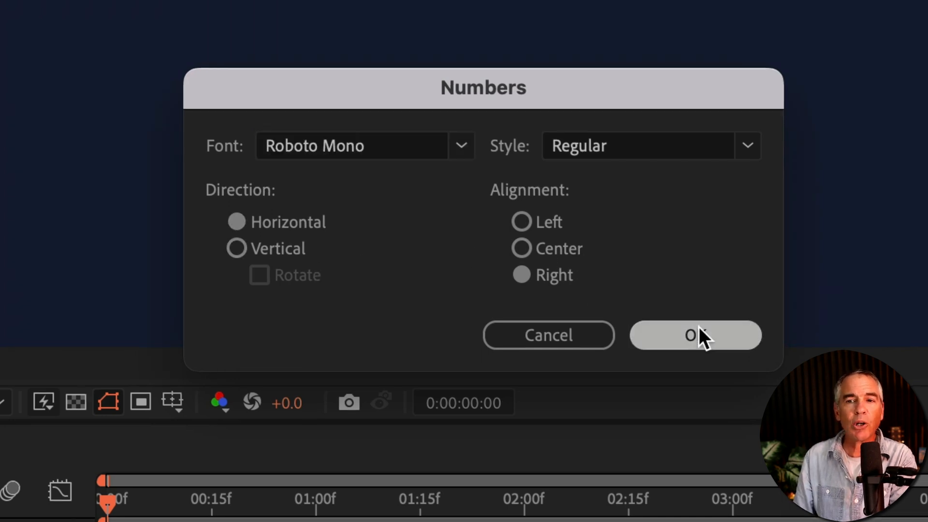
left_click(695, 335)
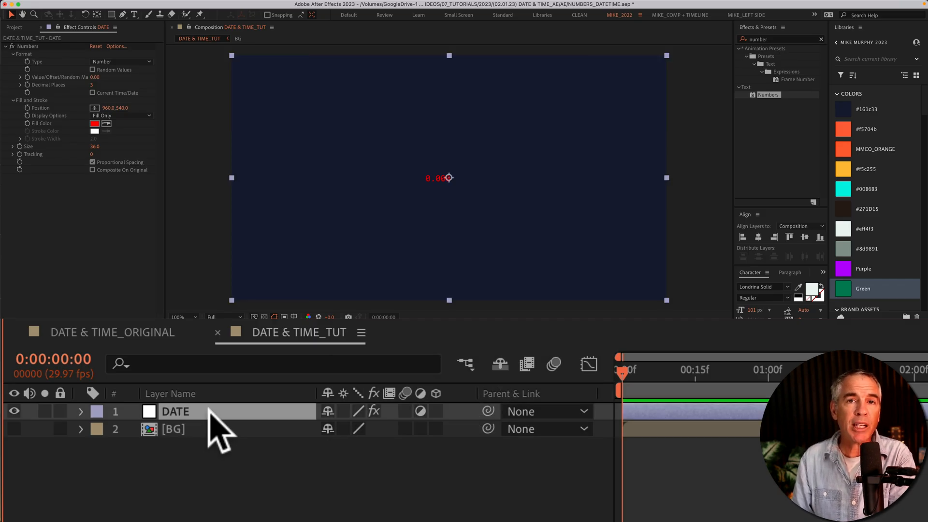
Duplicate DATE into a TIME layer and confirm its Numbers font options unchanged.
key("cmd+d")
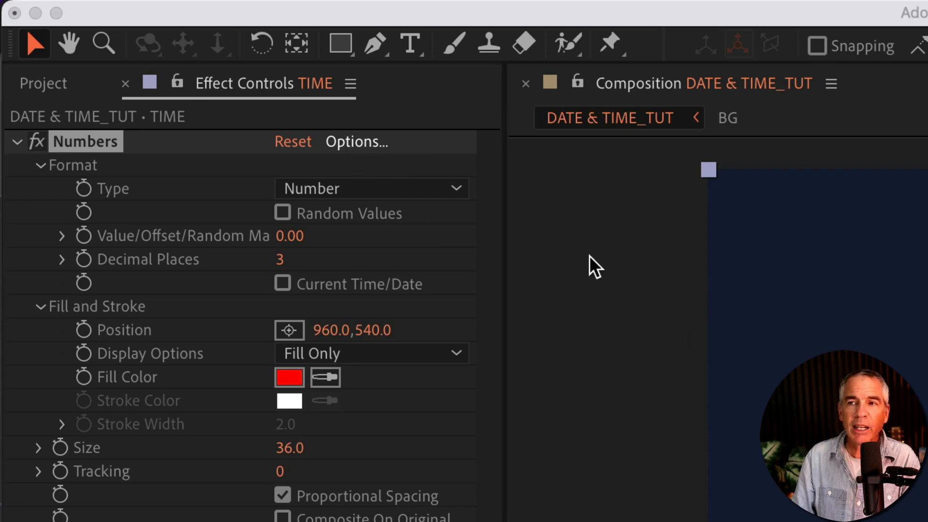
left_click(355, 142)
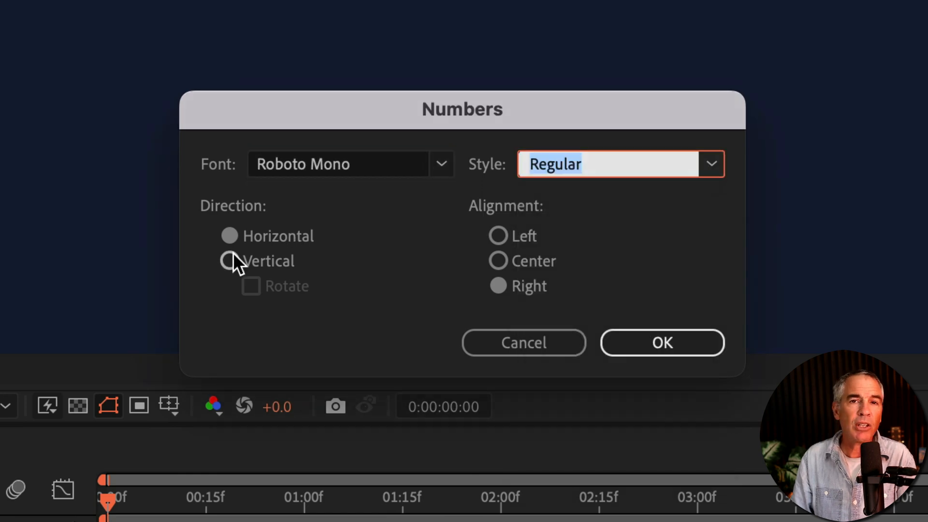
mouse_move(568, 290)
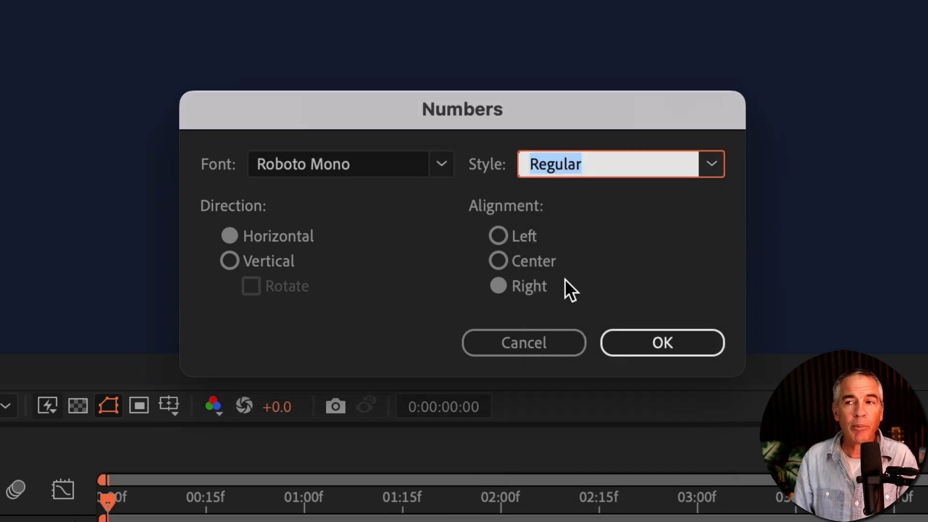
left_click(661, 342)
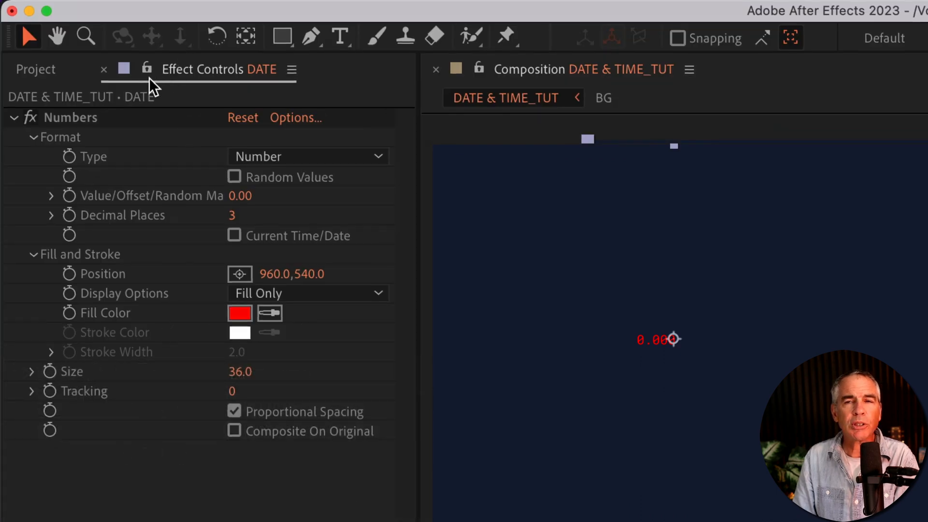
mouse_move(100, 165)
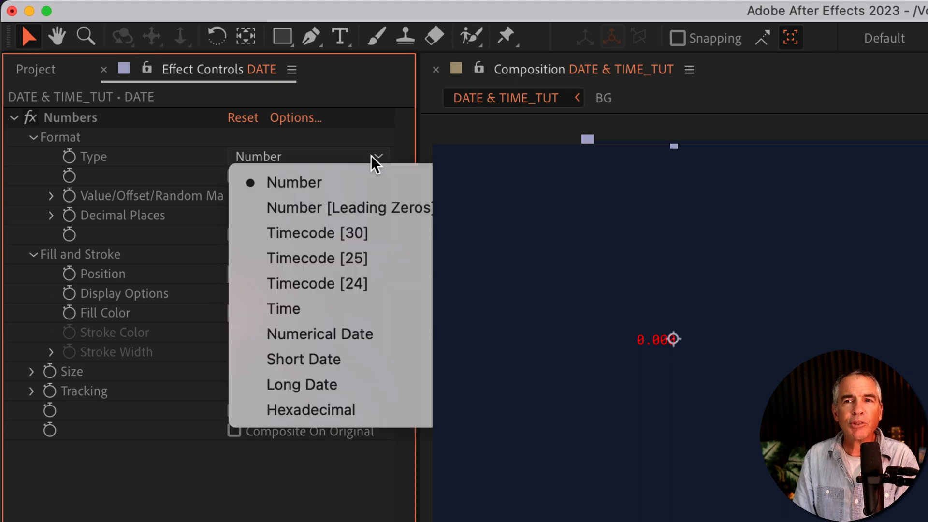
mouse_move(302, 384)
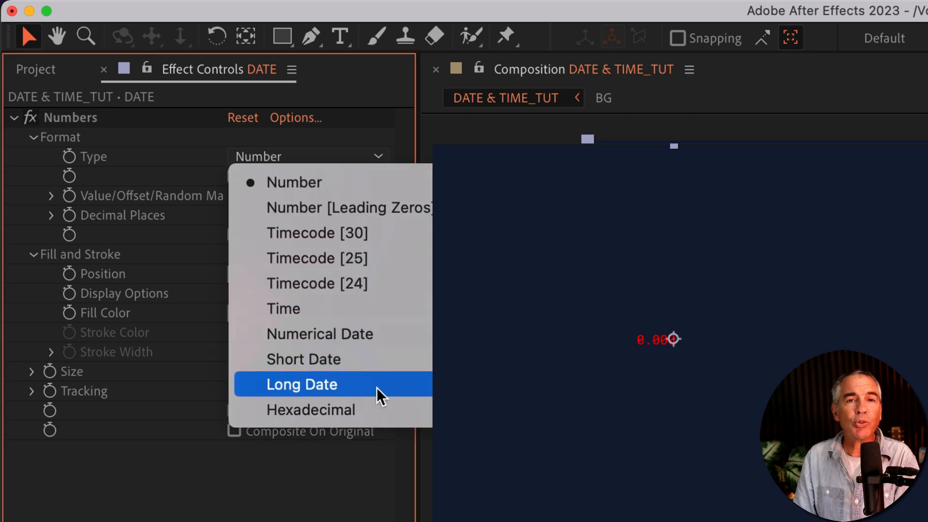
mouse_move(396, 346)
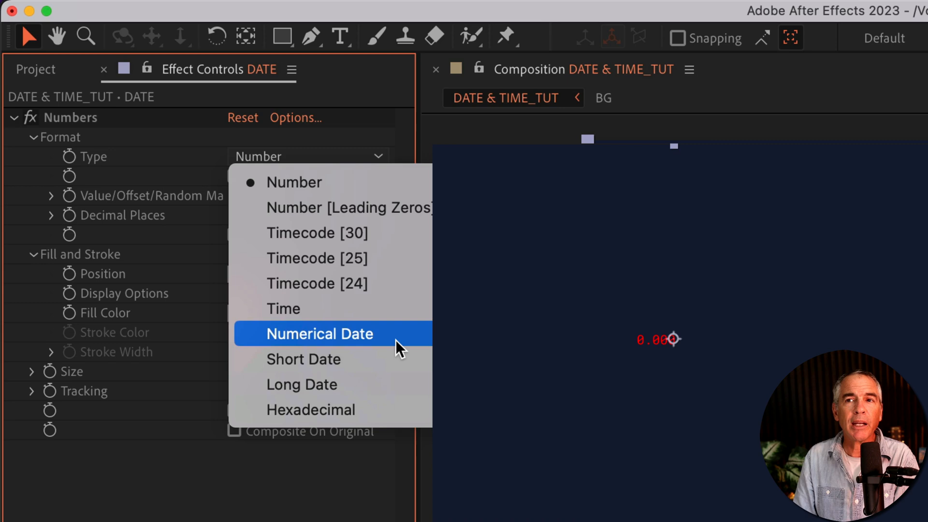
Set the DATE Numbers Type to Short Date with Current Time/Date on, showing Jan 19, 2023.
left_click(319, 334)
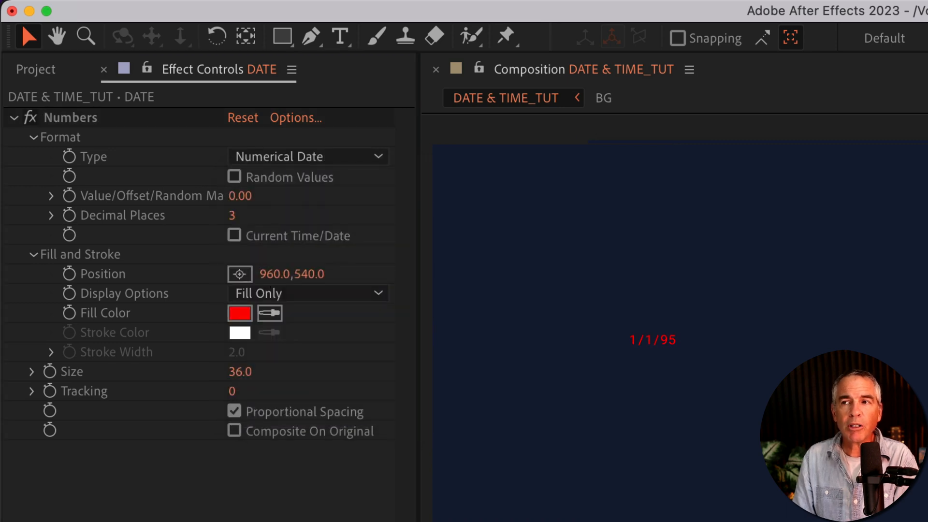
left_click(307, 157)
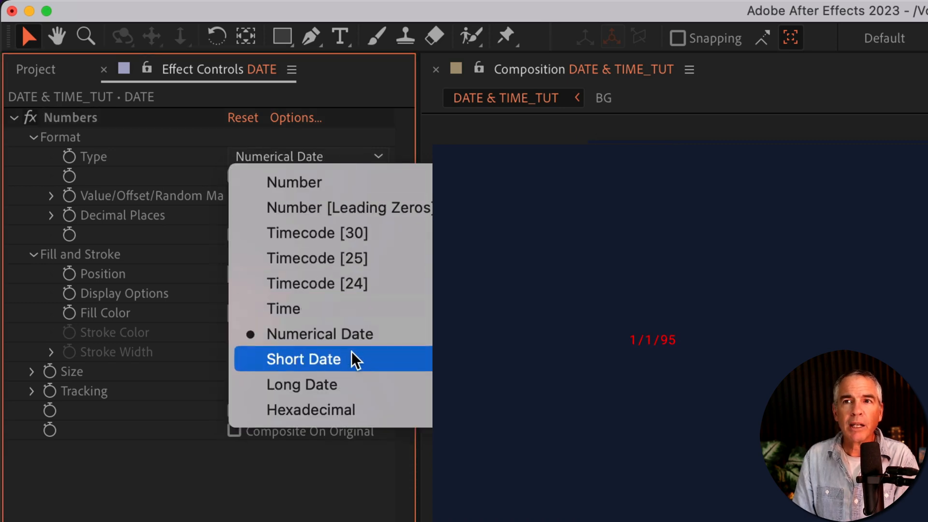
left_click(304, 359)
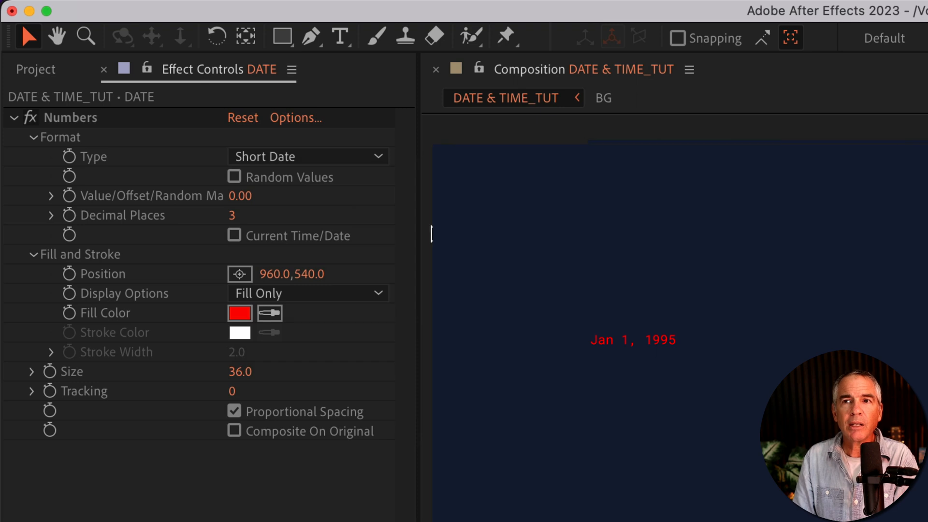
left_click(308, 157)
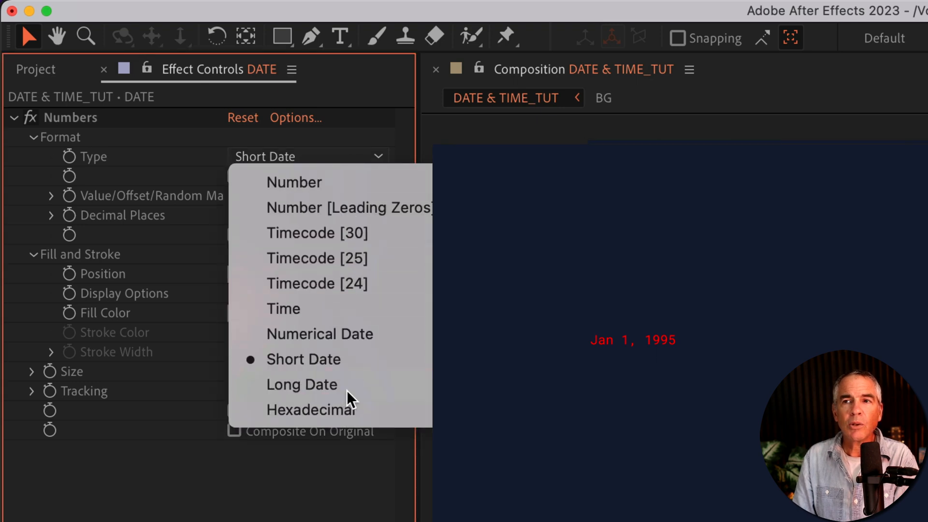
left_click(302, 383)
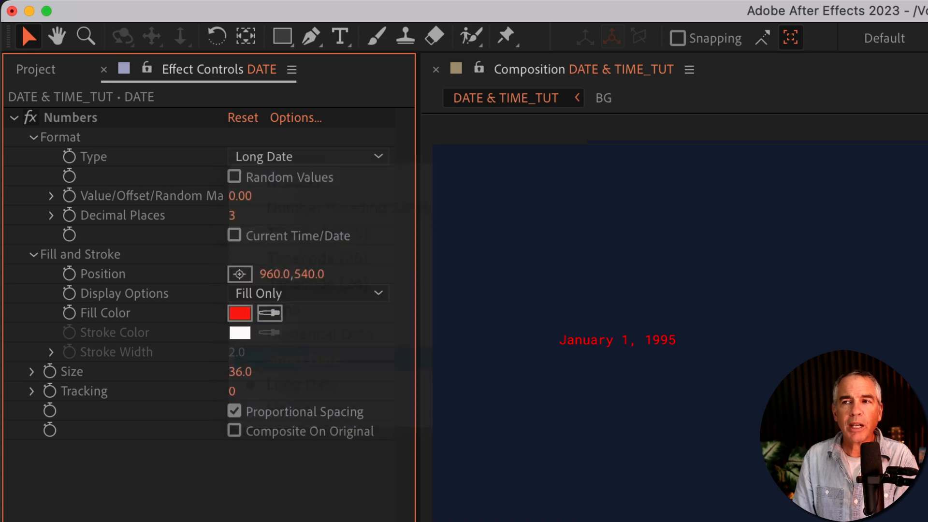
left_click(308, 157)
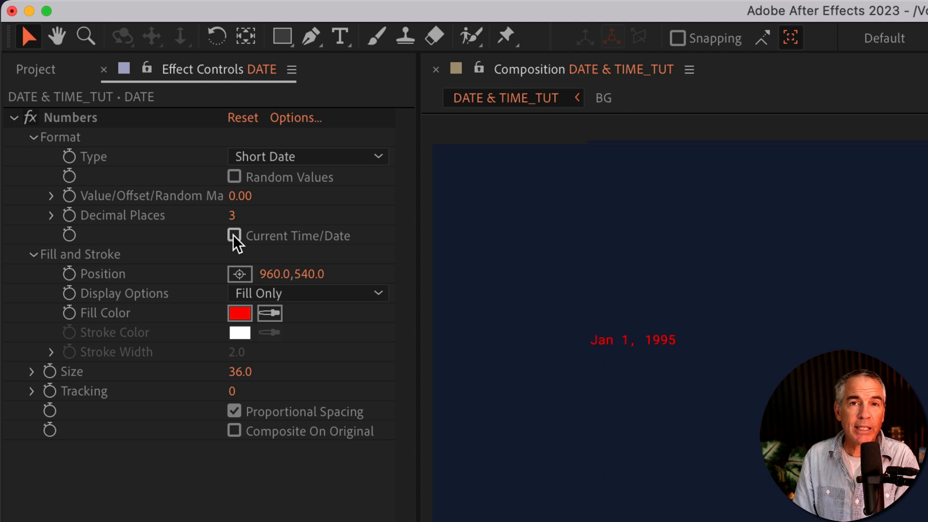
left_click(234, 234)
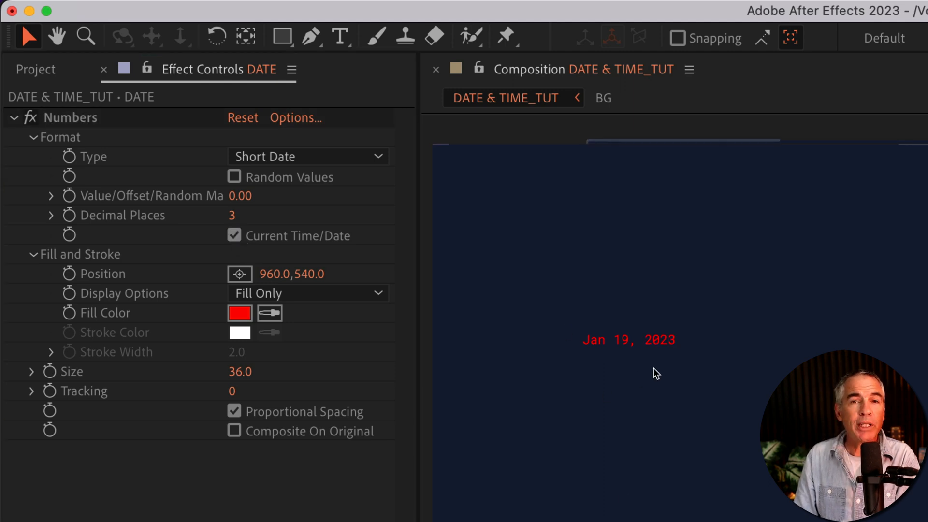
mouse_move(540, 413)
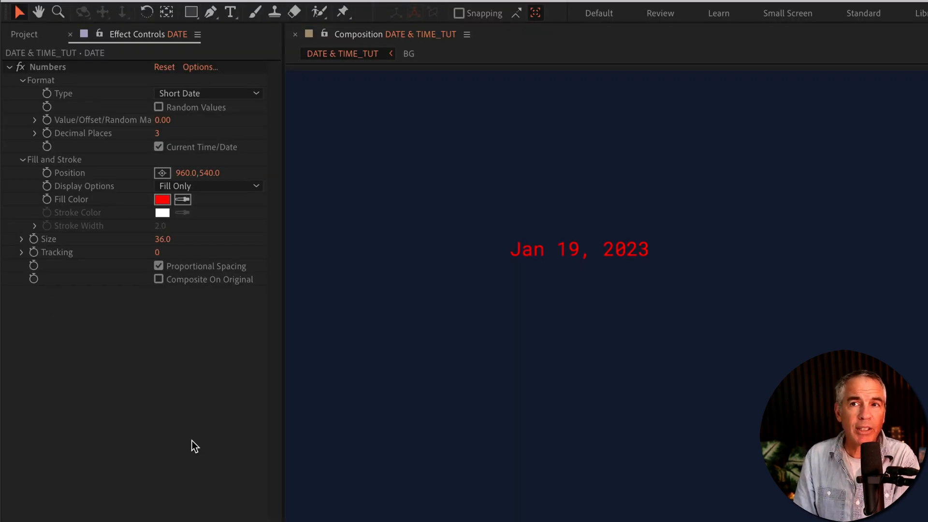
Keep Fill Only display, enlarge the date to size 55 and give it an orange-red fill.
left_click(162, 199)
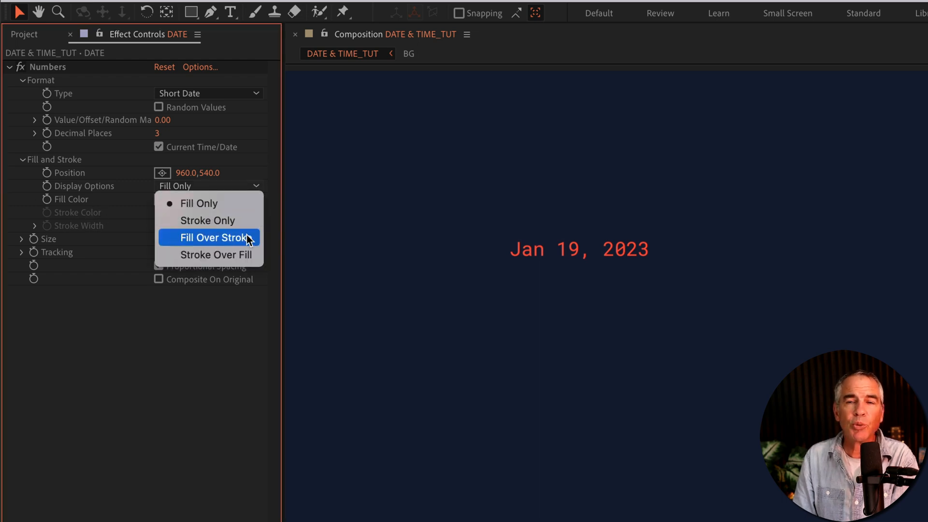
left_click(208, 237)
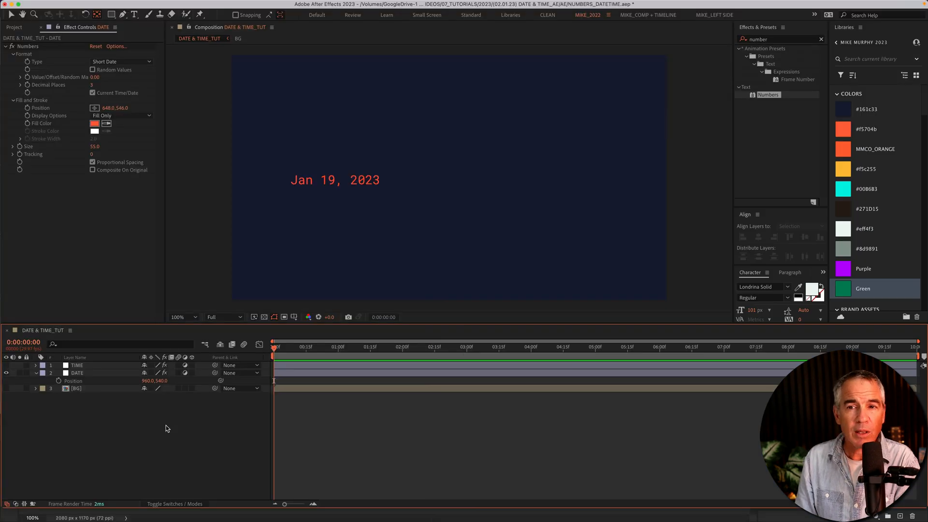
left_click(75, 373)
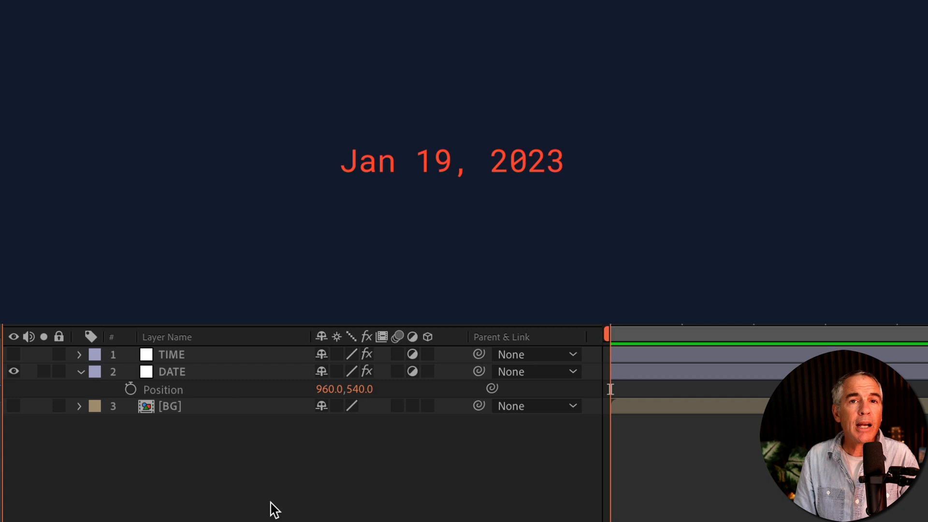
Set the TIME layer's Numbers Type to Time with Current Time/Date on, showing 3:37 PM.
left_click(172, 354)
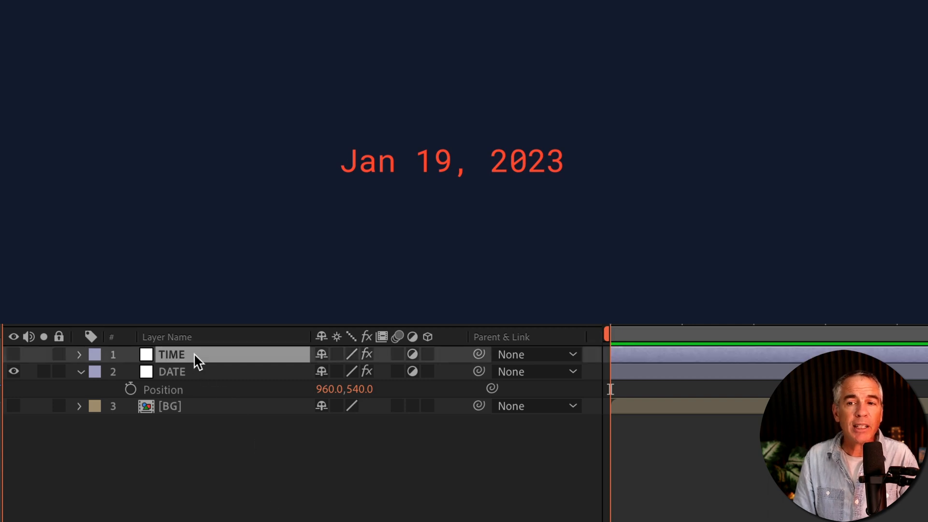
left_click(12, 354)
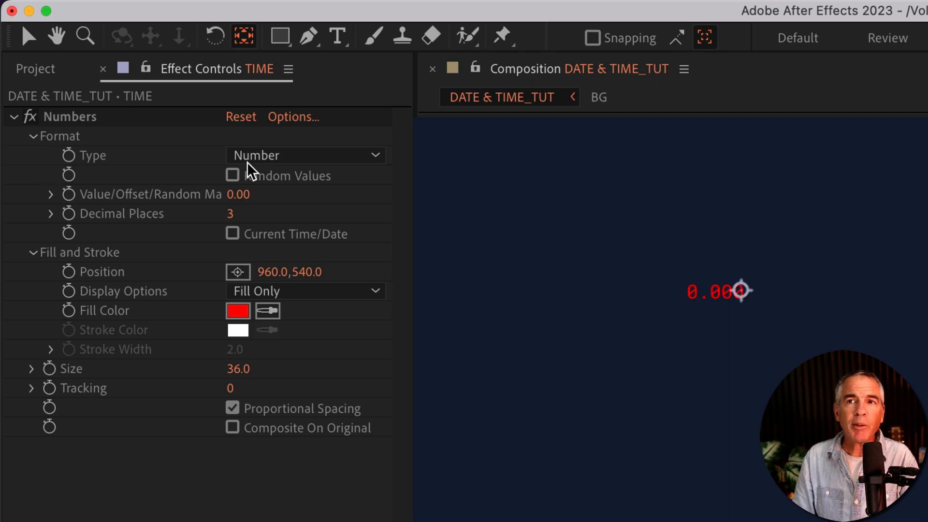
left_click(304, 154)
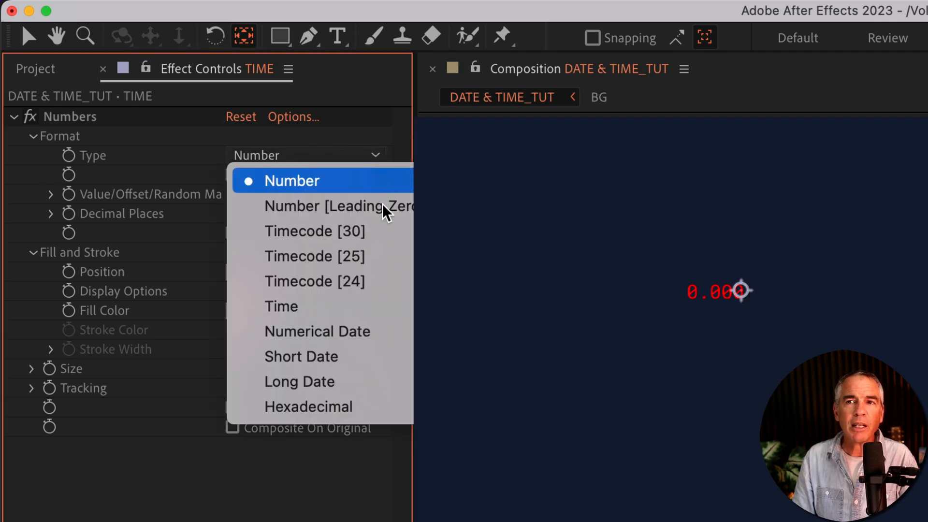
left_click(281, 307)
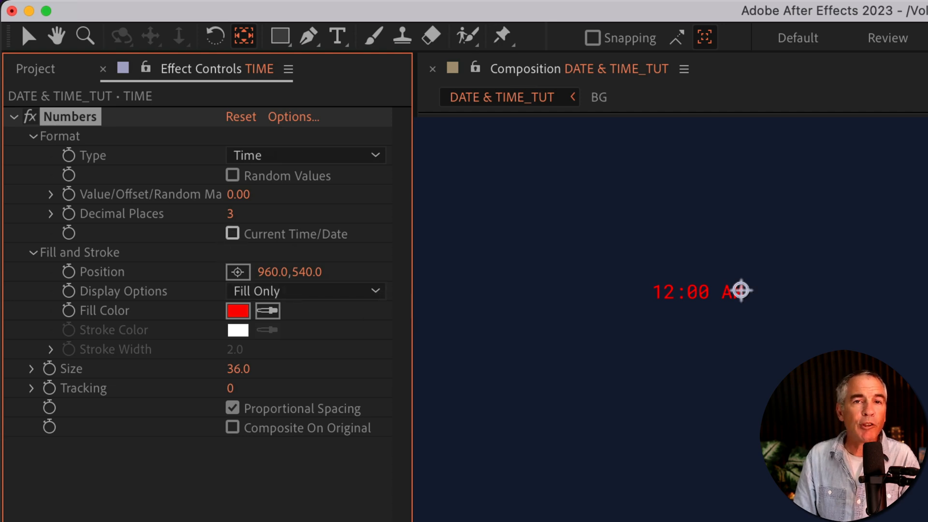
left_click(232, 234)
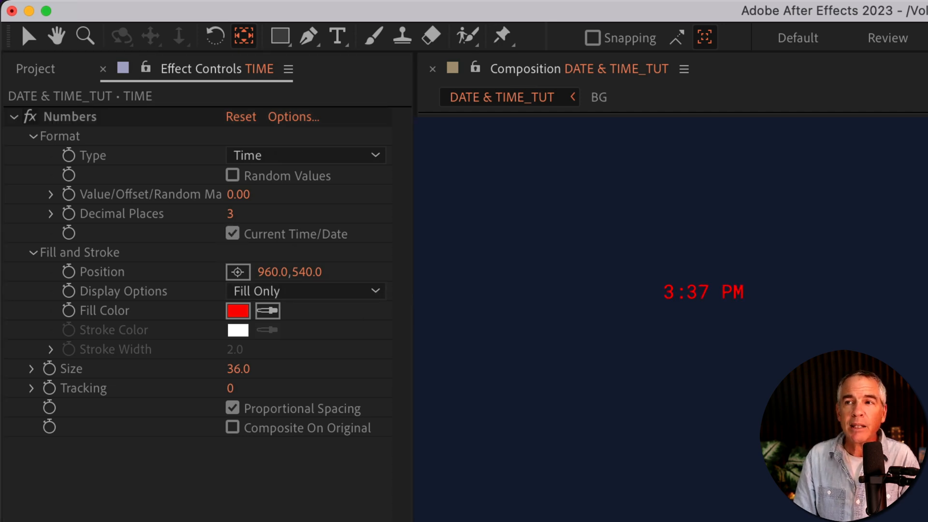
mouse_move(205, 271)
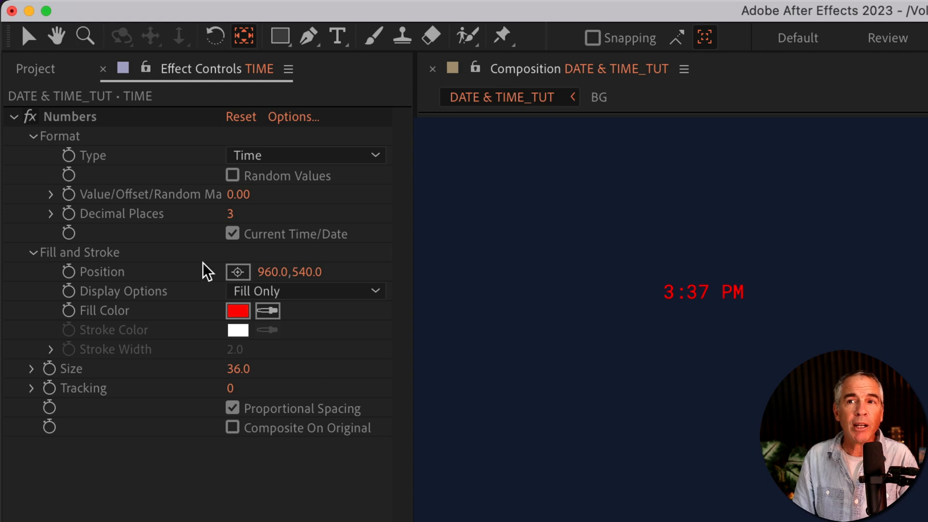
mouse_move(265, 311)
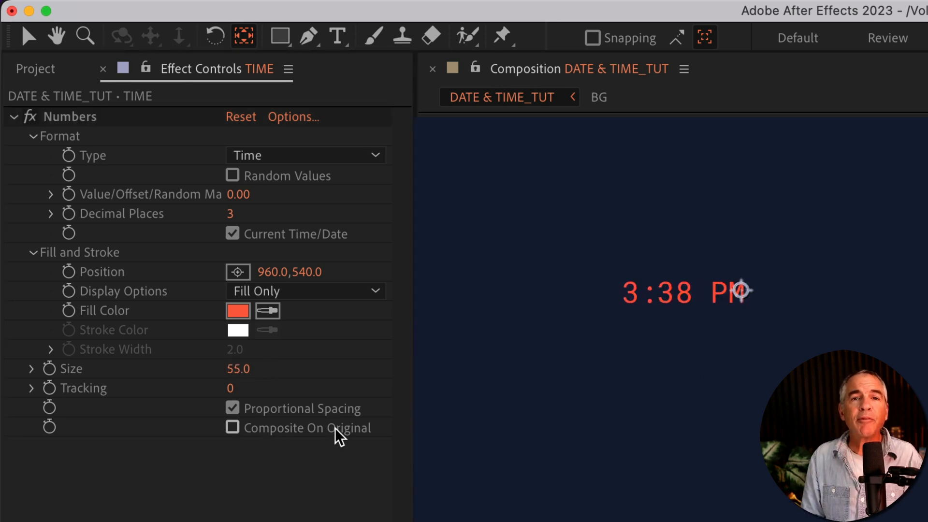
mouse_move(233, 427)
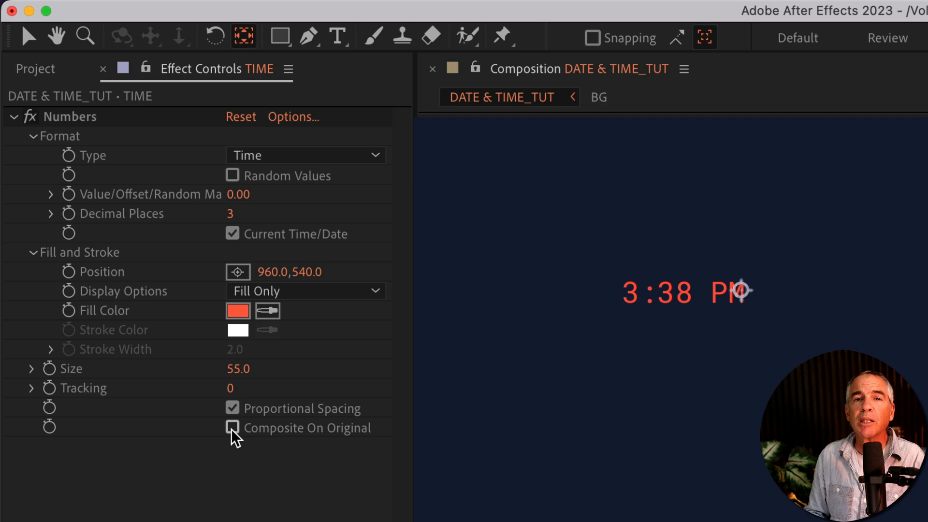
Turn on Composite On Original so the size-55 orange-red time draws over the date.
left_click(232, 427)
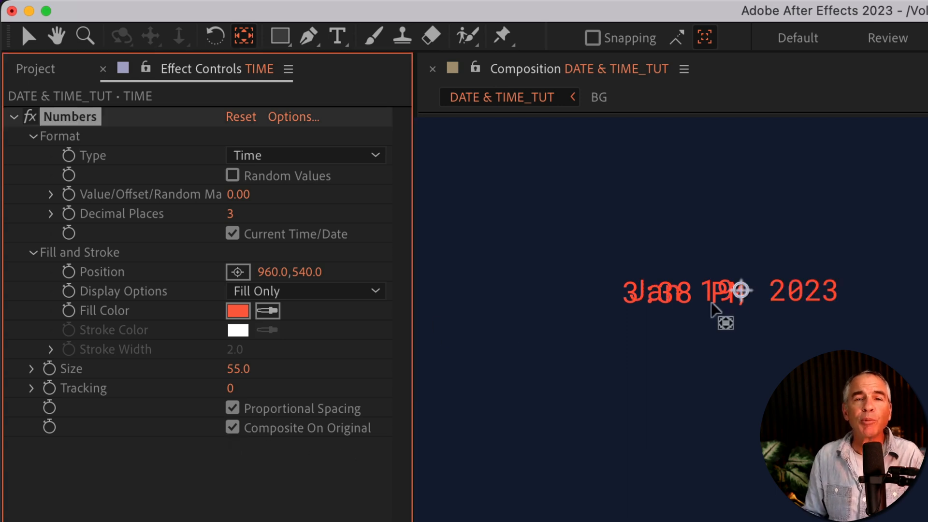